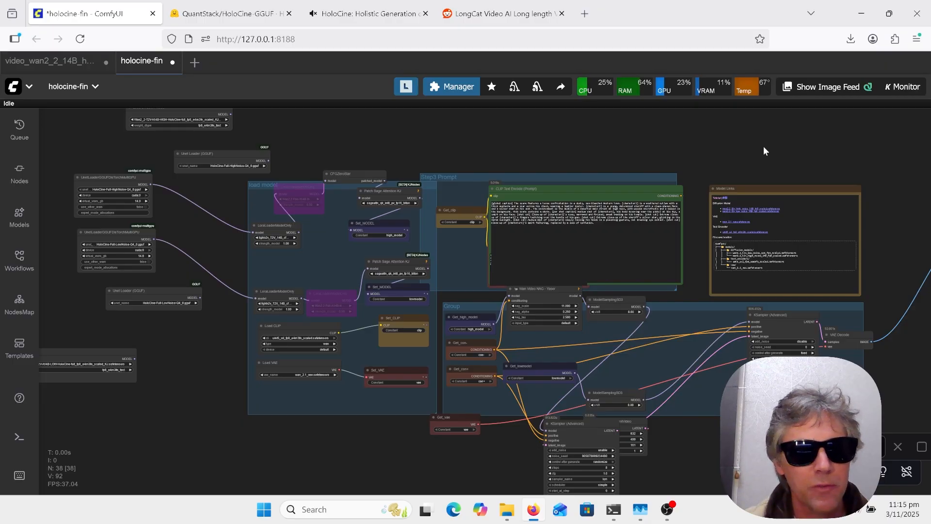
mouse_move(609, 153)
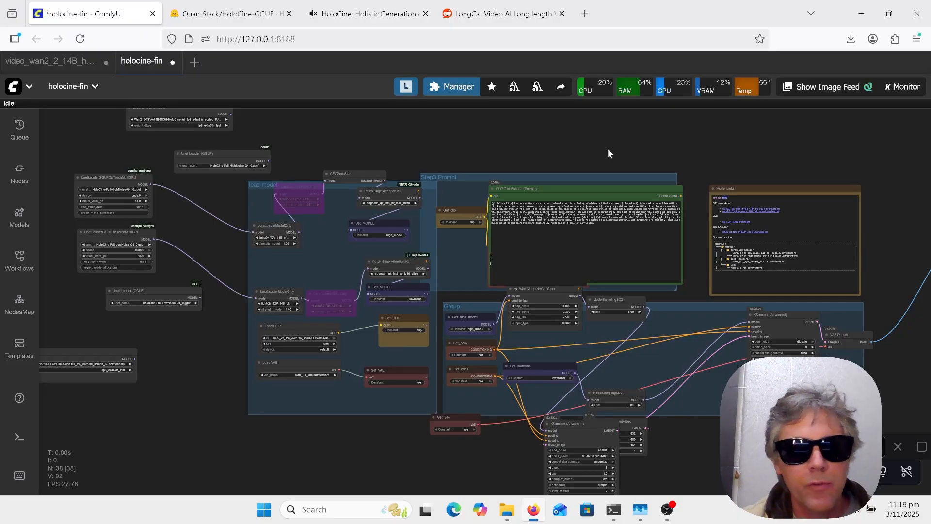
Switch from the ComfyUI workflow to the HoloCine project page browser tab.
left_click(368, 13)
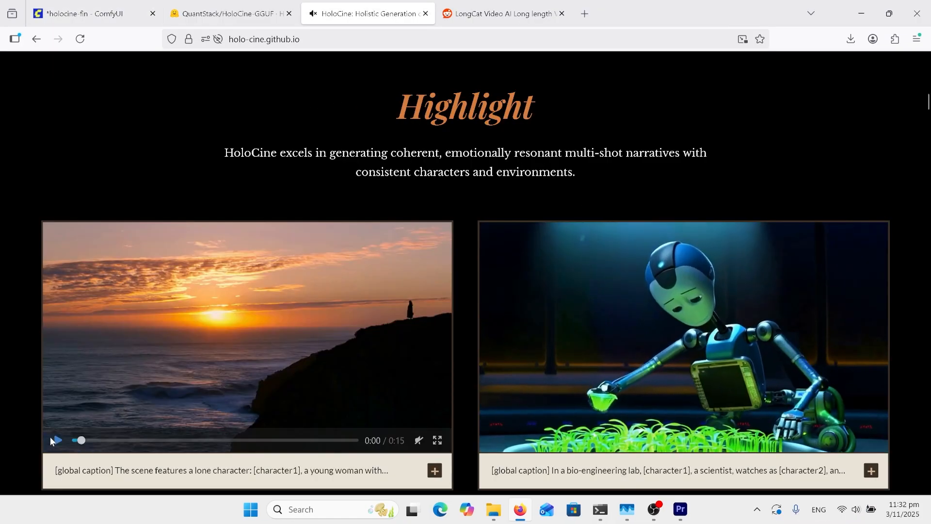
Play a highlight video, then scroll to the Celtic ruin and painter examples.
left_click(56, 441)
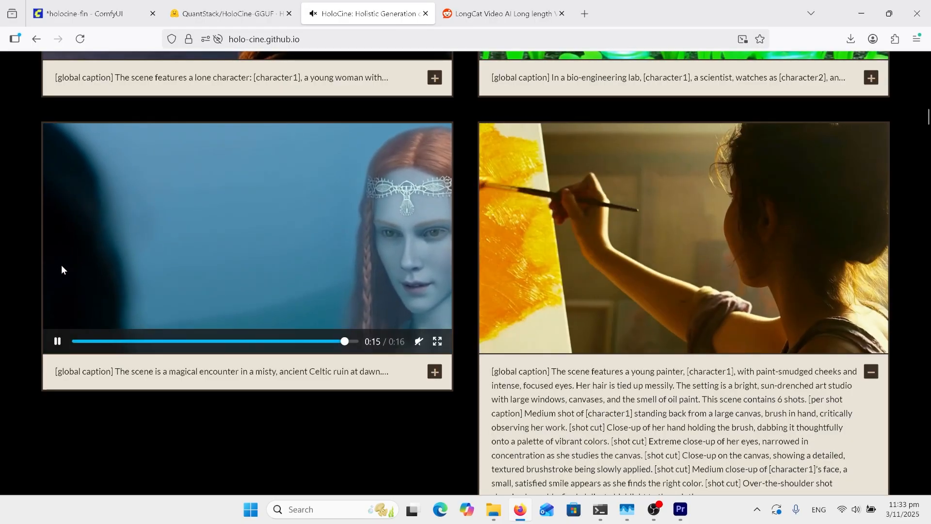
scroll("down", 3)
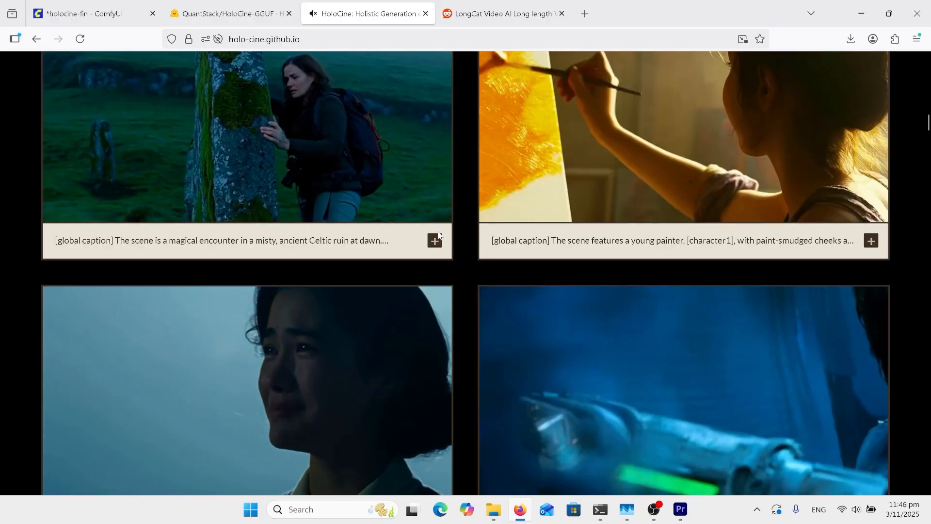
Expand the Celtic ruin video's full global and per-shot caption, then continue to the Titanic gallery.
left_click(434, 240)
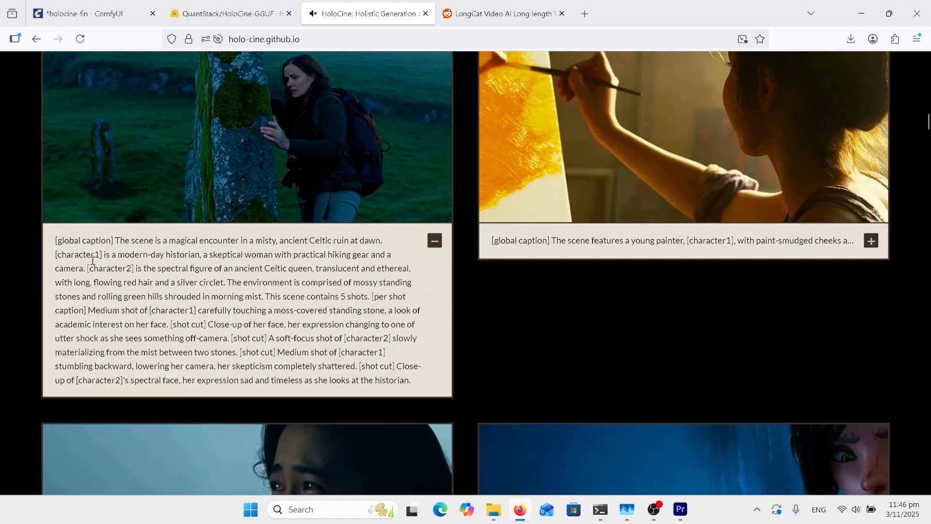
mouse_move(140, 240)
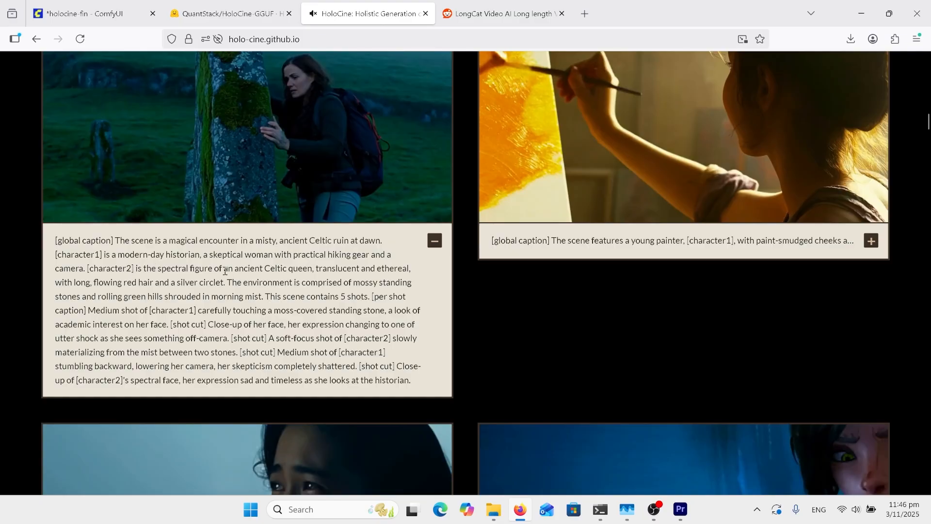
mouse_move(294, 301)
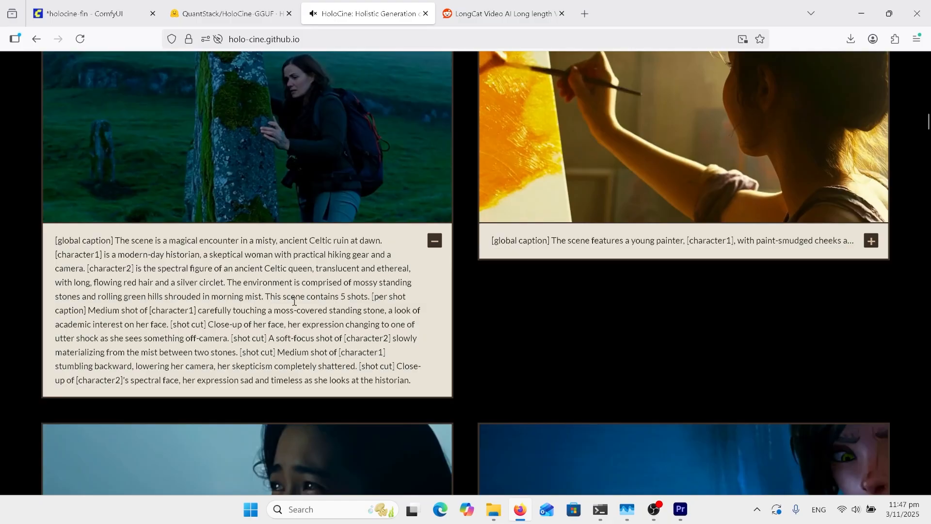
mouse_move(379, 297)
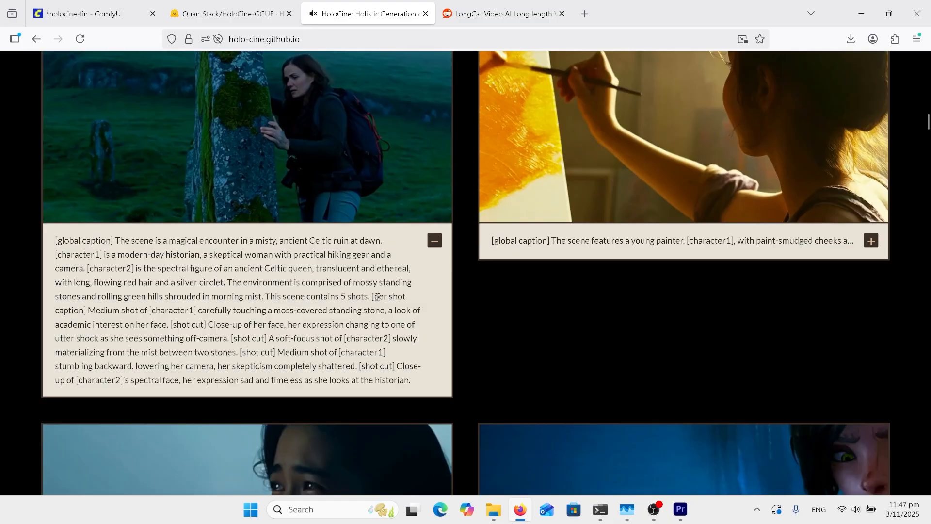
mouse_move(89, 315)
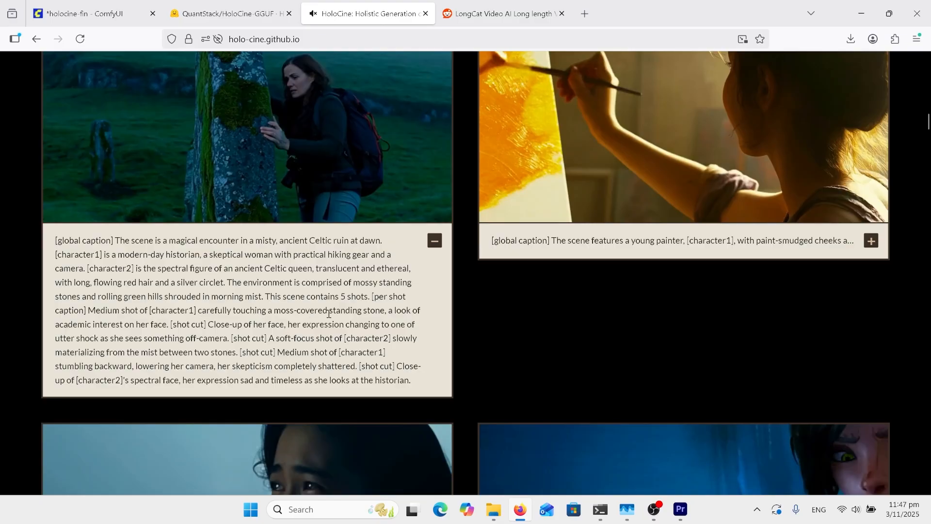
mouse_move(332, 315)
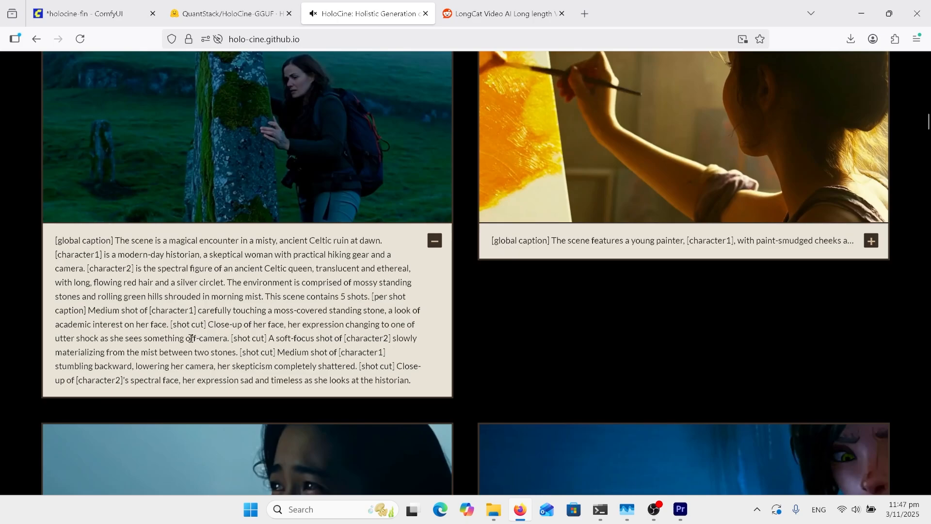
mouse_move(342, 301)
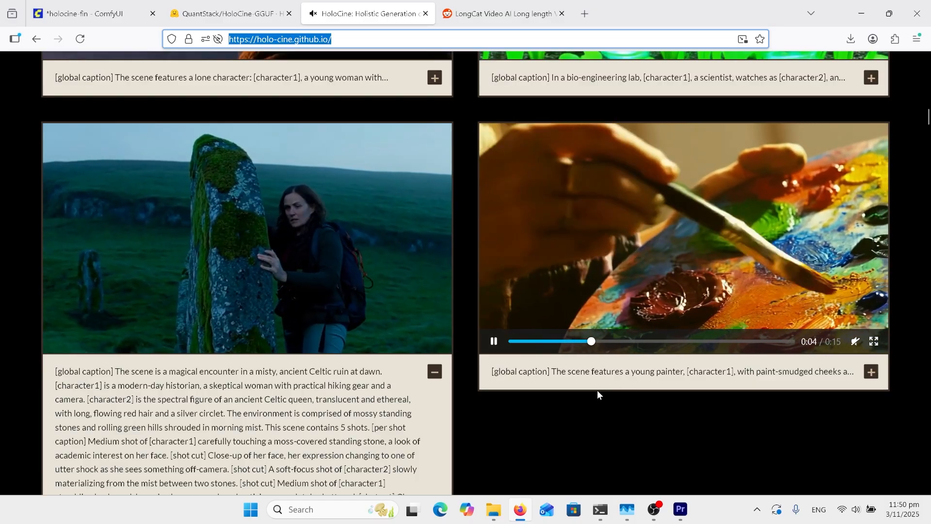
scroll("down", 3)
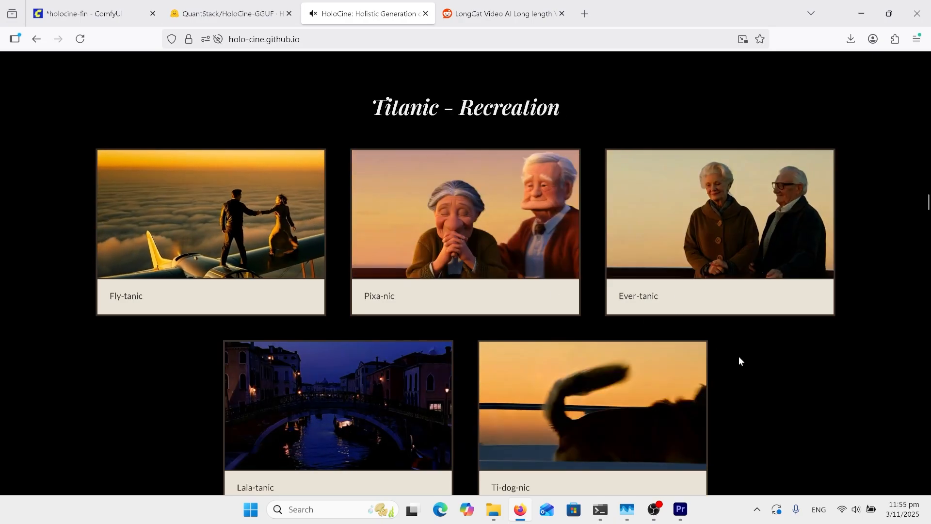
Scroll through Titanic Recreation, Detail Memory, Camera and Minute-level sections to the Diverse Results grid.
scroll("down", 3)
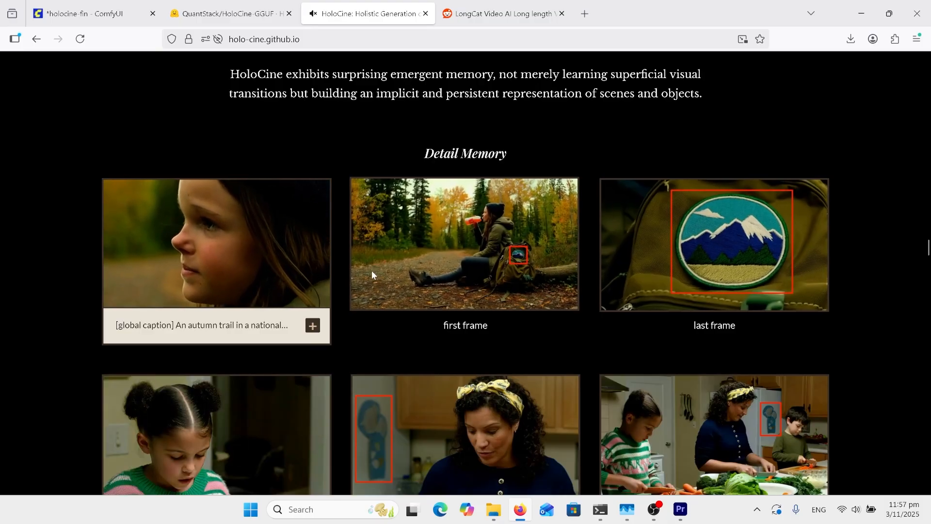
scroll("down", 3)
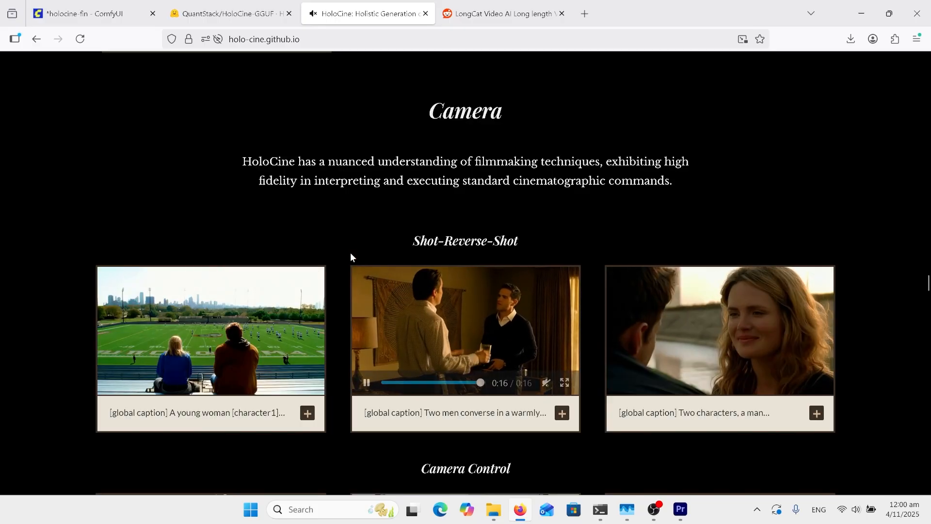
scroll("down", 3)
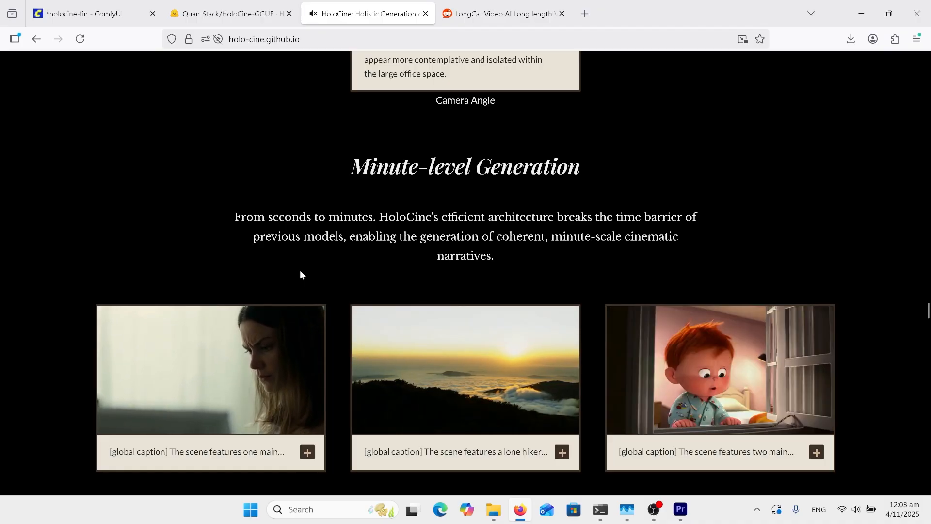
scroll("down", 3)
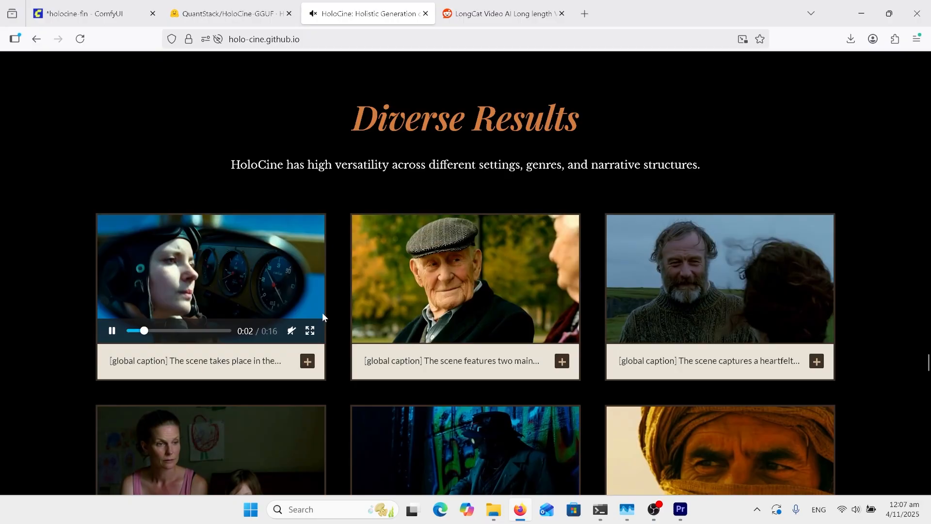
scroll("down", 3)
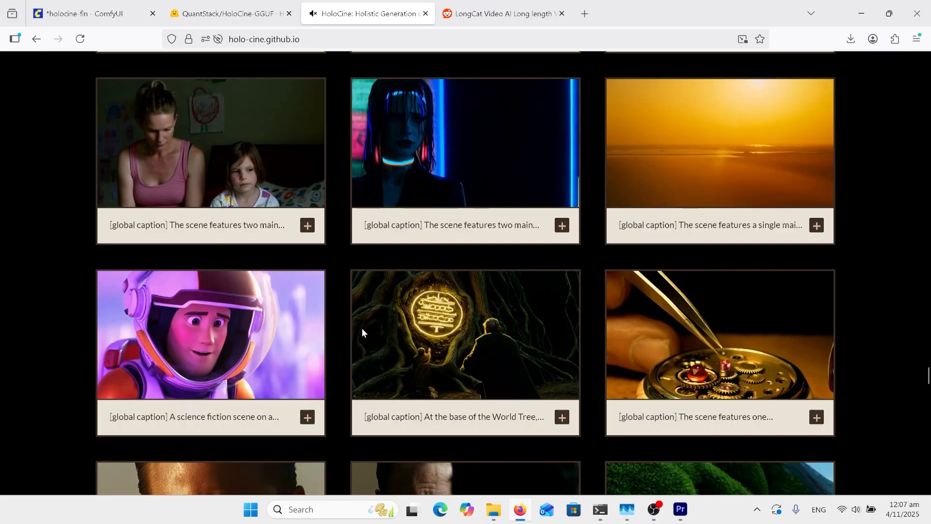
scroll("down", 3)
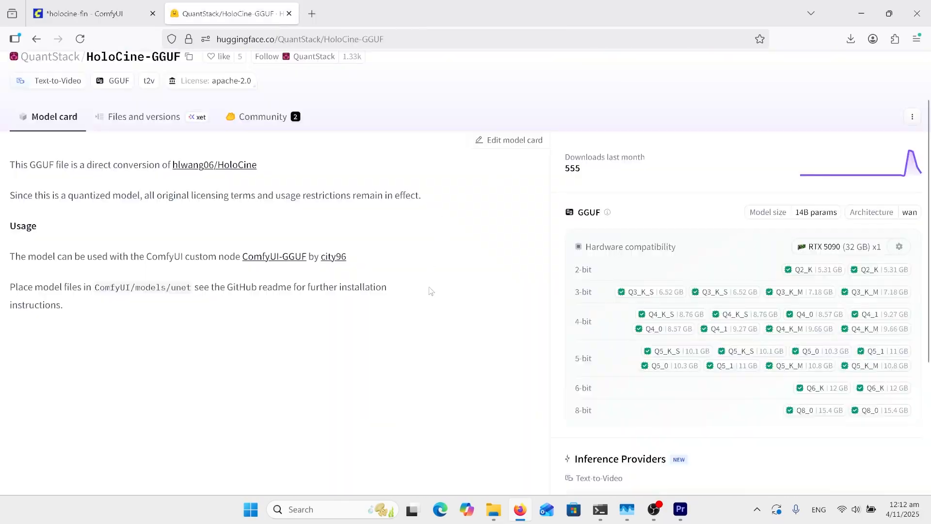
mouse_move(439, 284)
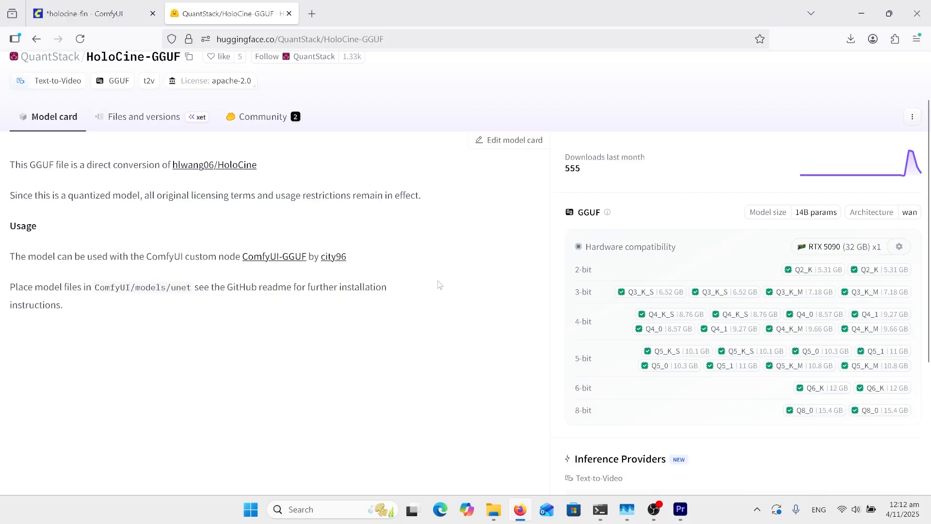
mouse_move(448, 254)
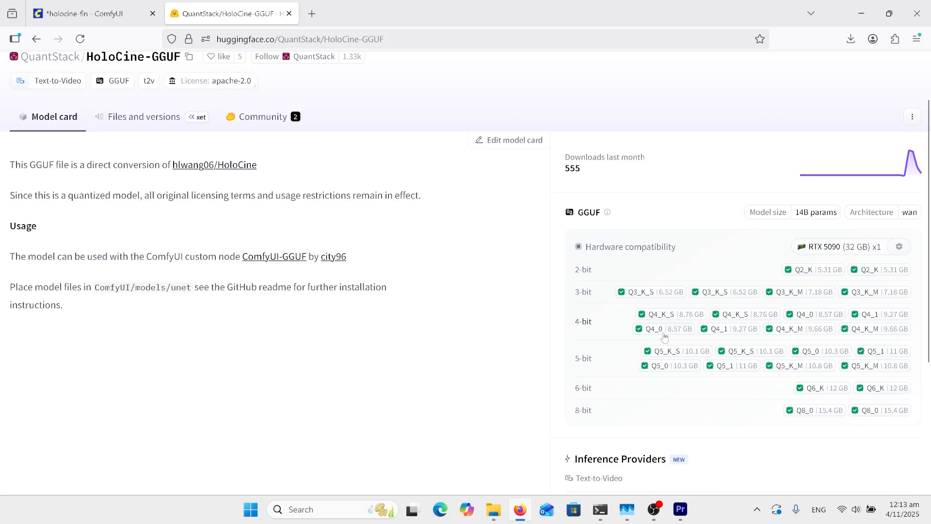
mouse_move(707, 216)
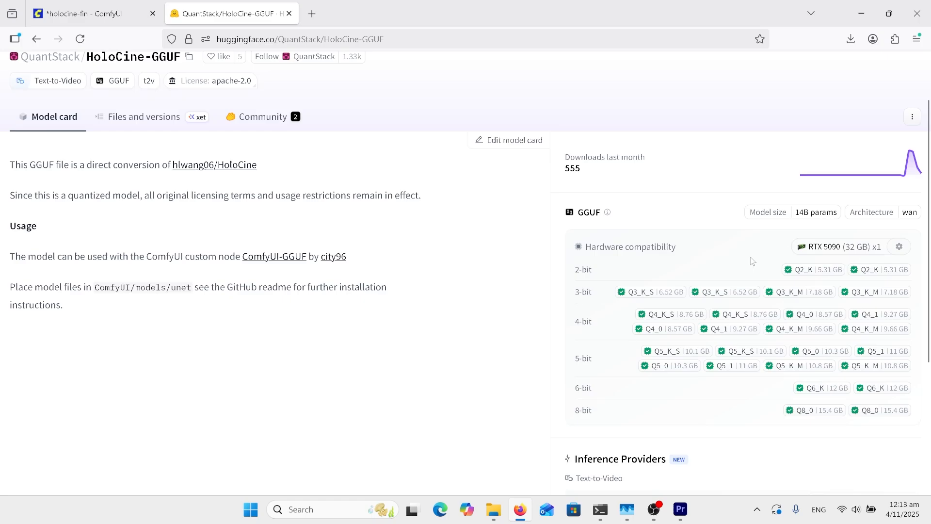
mouse_move(277, 384)
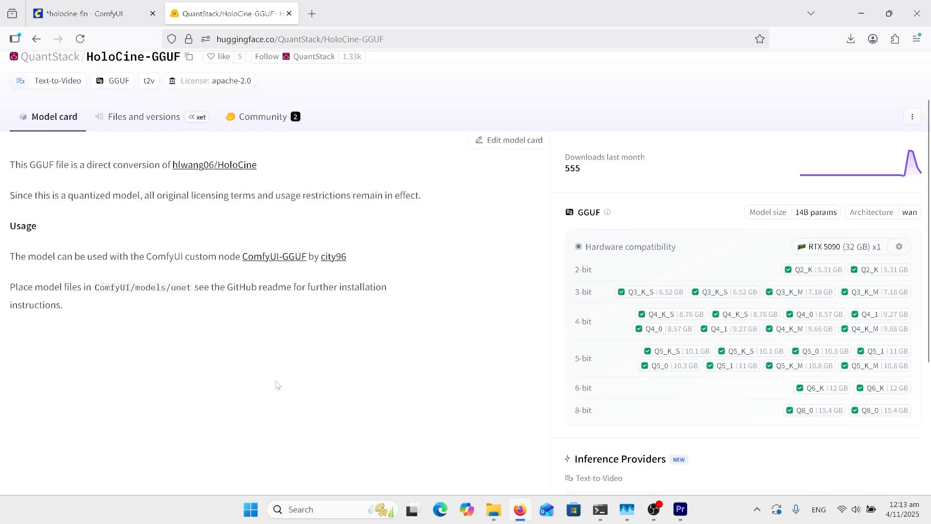
left_click(87, 13)
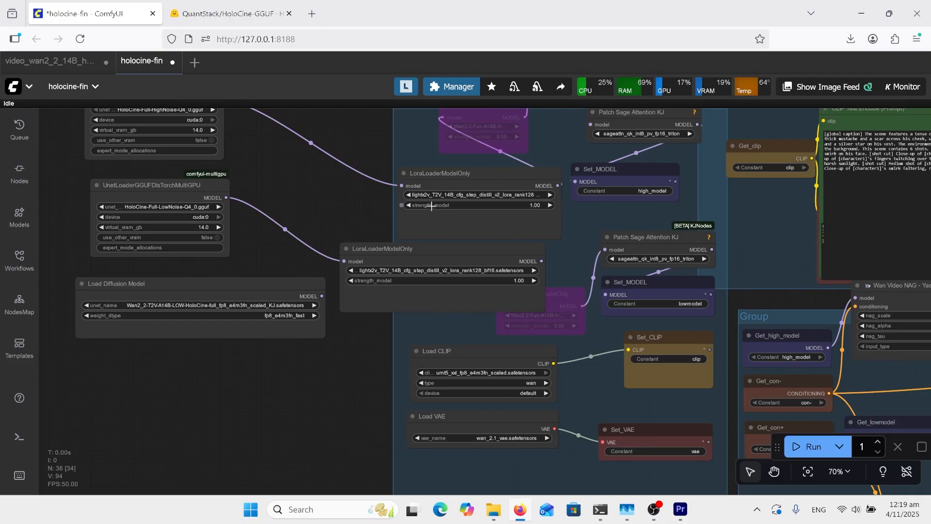
mouse_move(430, 198)
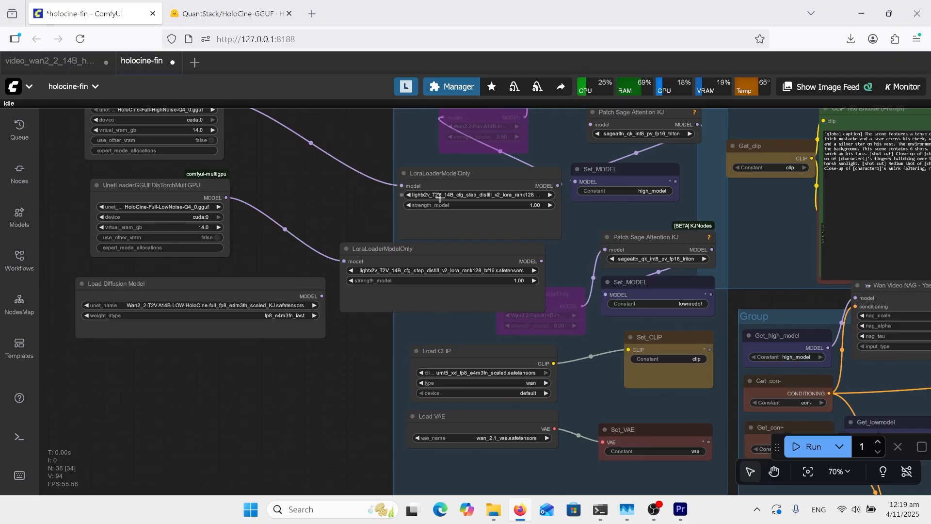
mouse_move(510, 213)
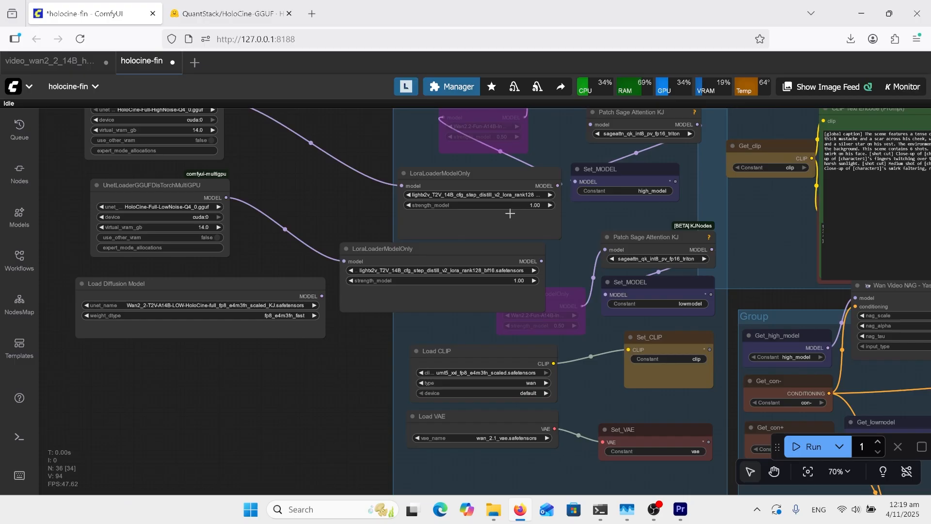
mouse_move(475, 184)
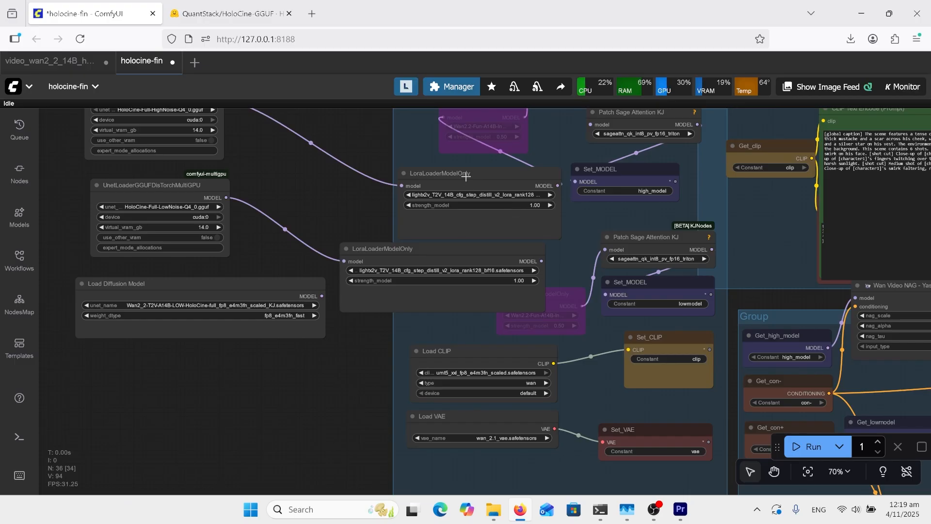
mouse_move(464, 174)
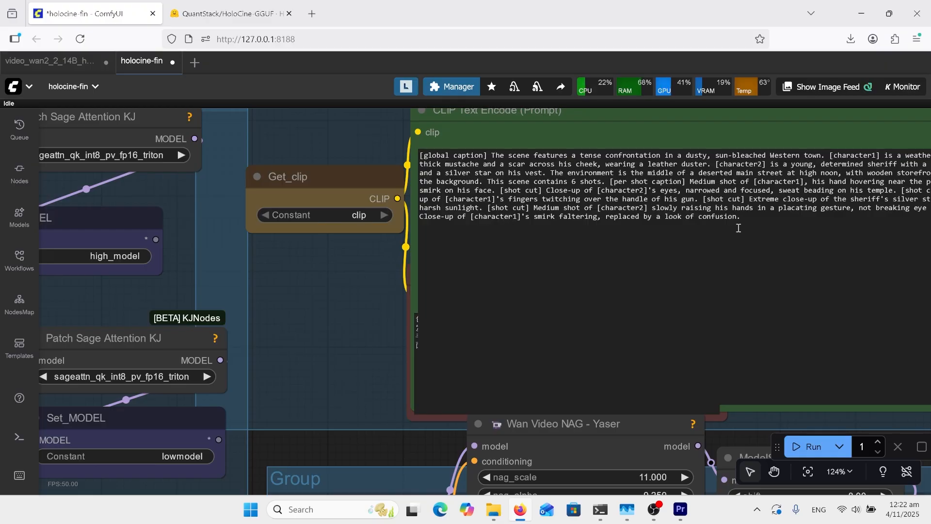
mouse_move(752, 225)
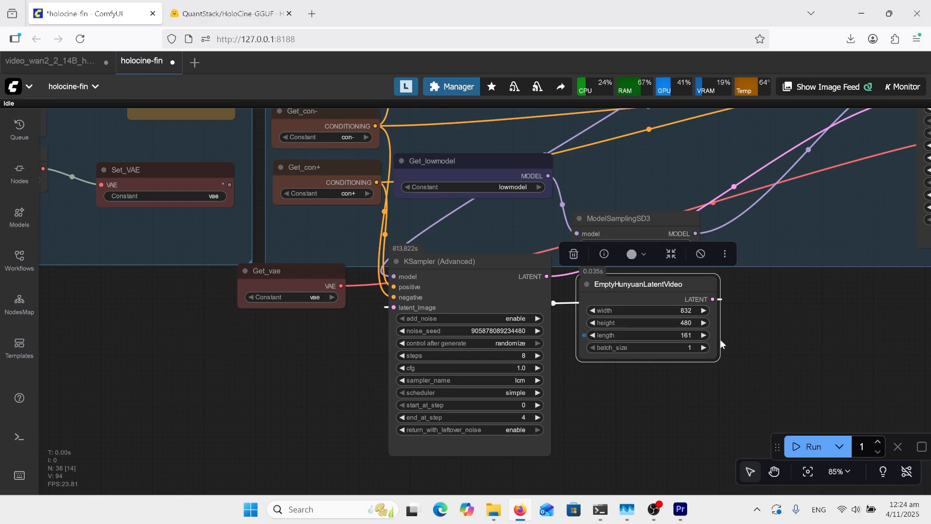
mouse_move(743, 337)
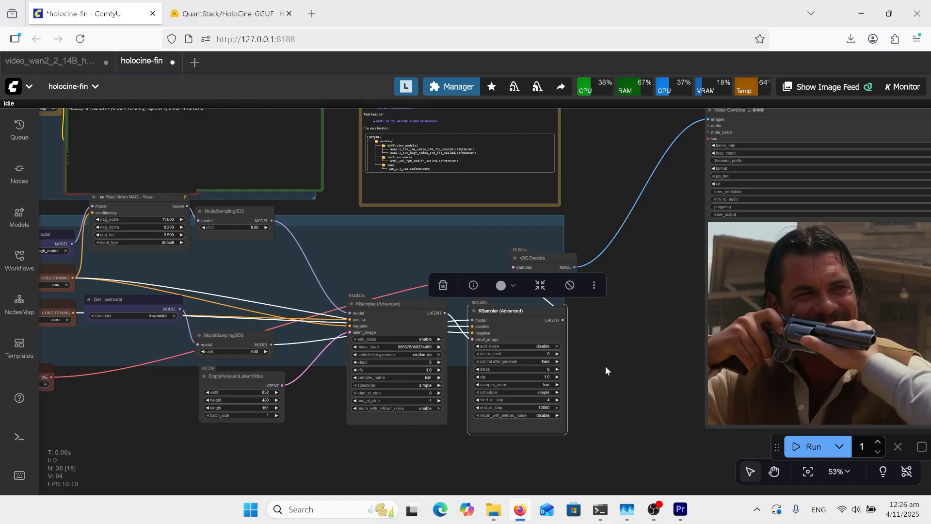
left_click(227, 62)
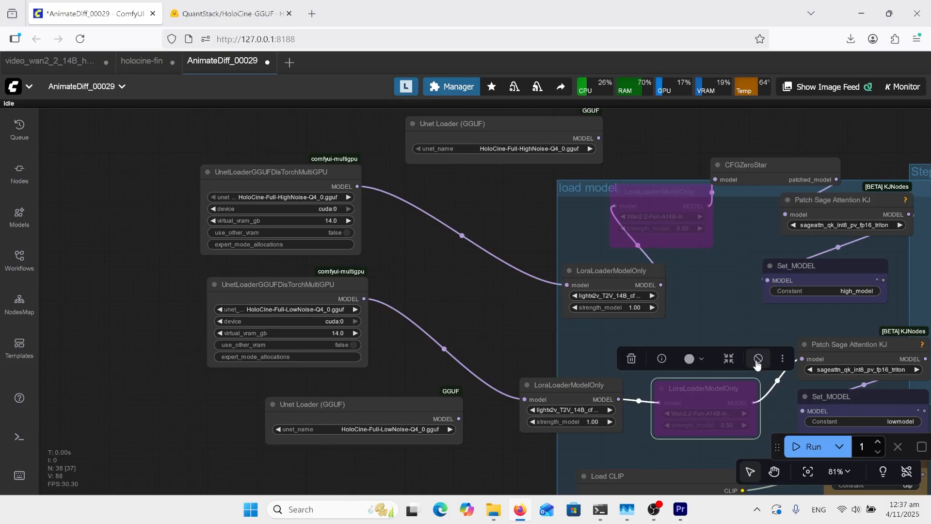
Un-bypass the low-noise LoRA loader at strength 0.50 and pan out to the prompt group.
left_click(758, 359)
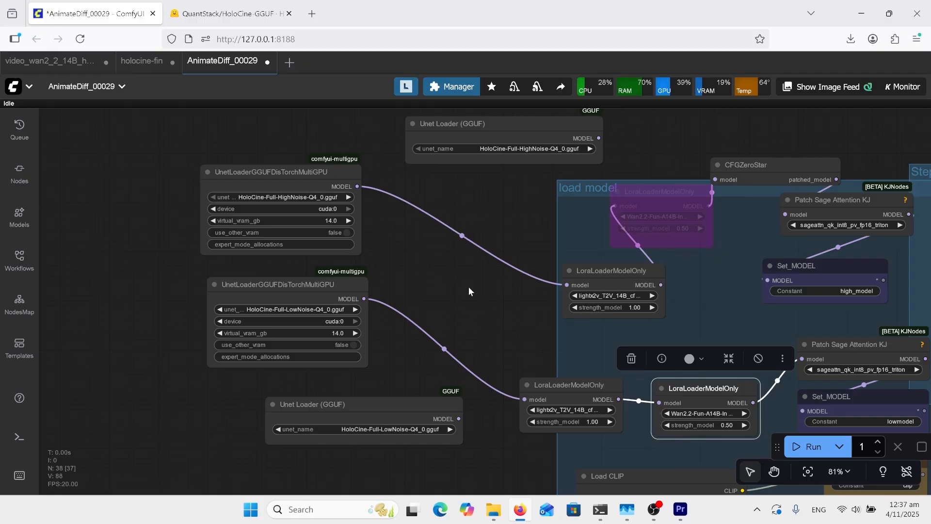
mouse_move(273, 159)
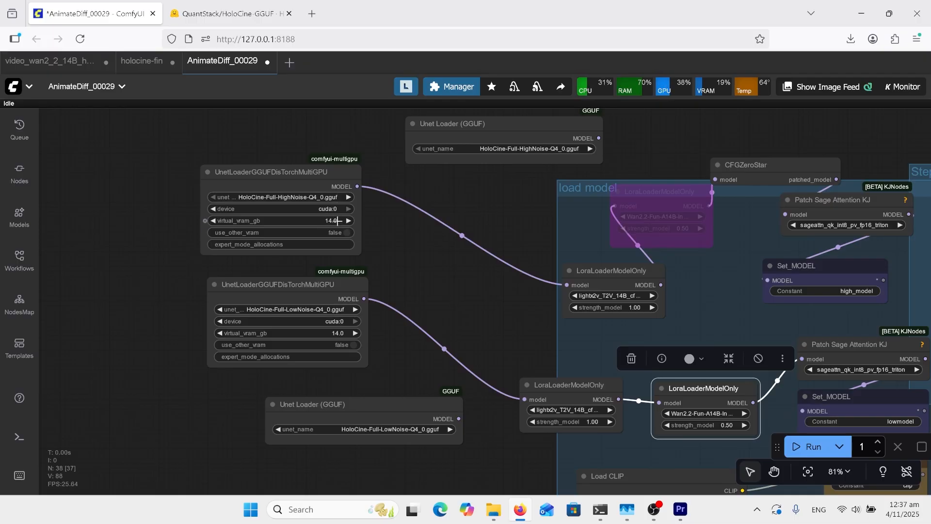
left_click_drag(435, 241, 435, 233)
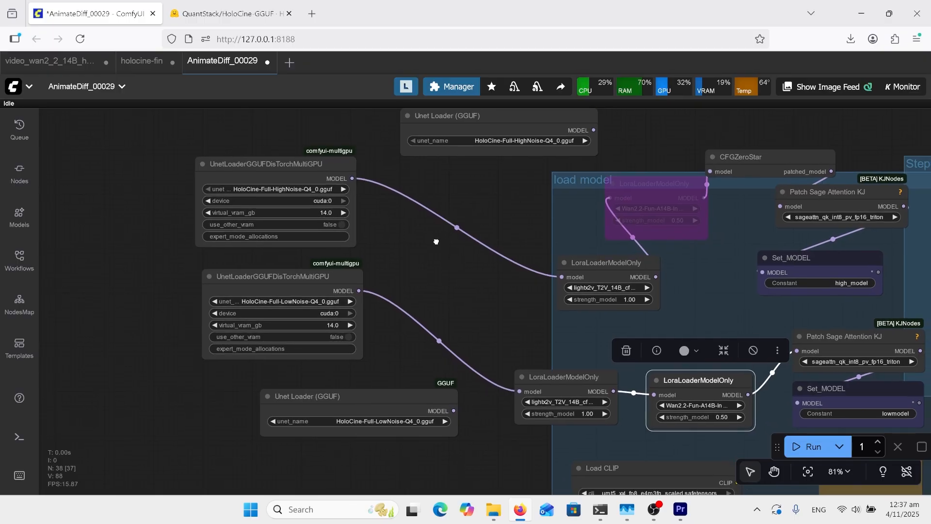
left_click_drag(436, 242, 337, 232)
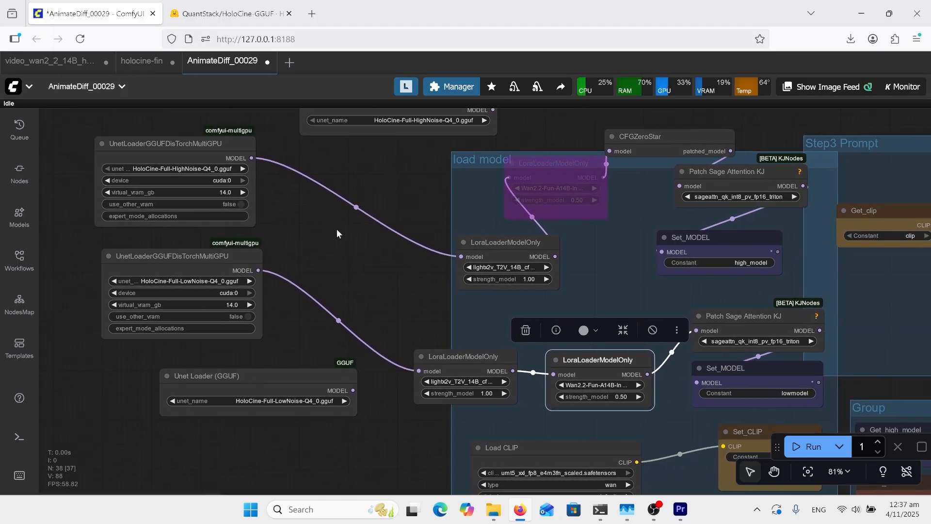
scroll("down", 3)
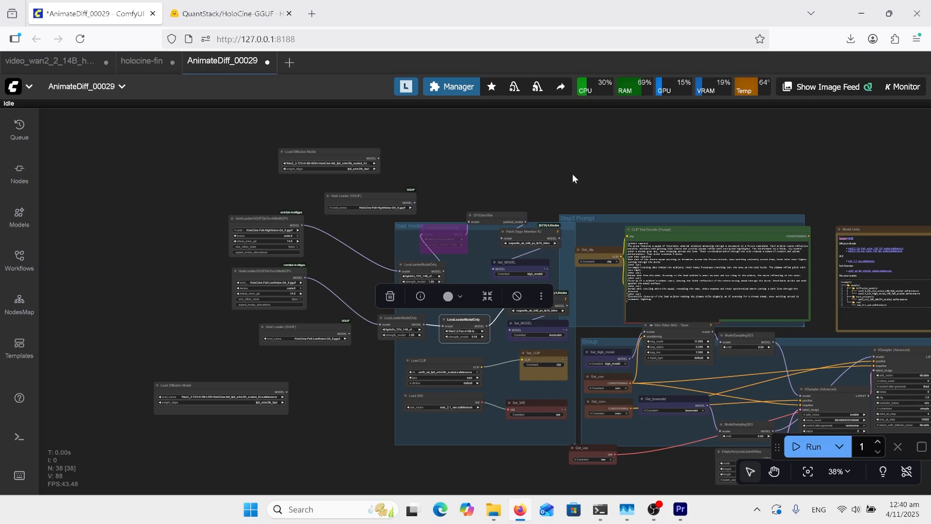